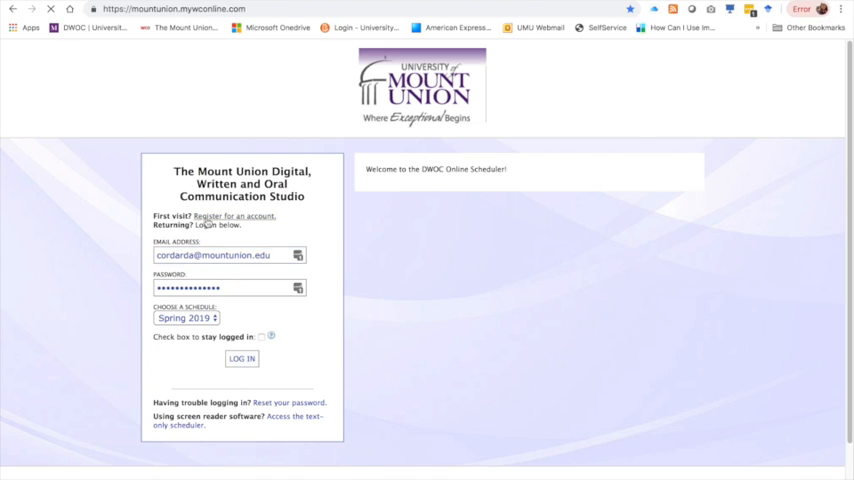
- Write the email body asking whether the research is appropriate to a graduate level class, ending 'I hope you can help!'
click(234, 216)
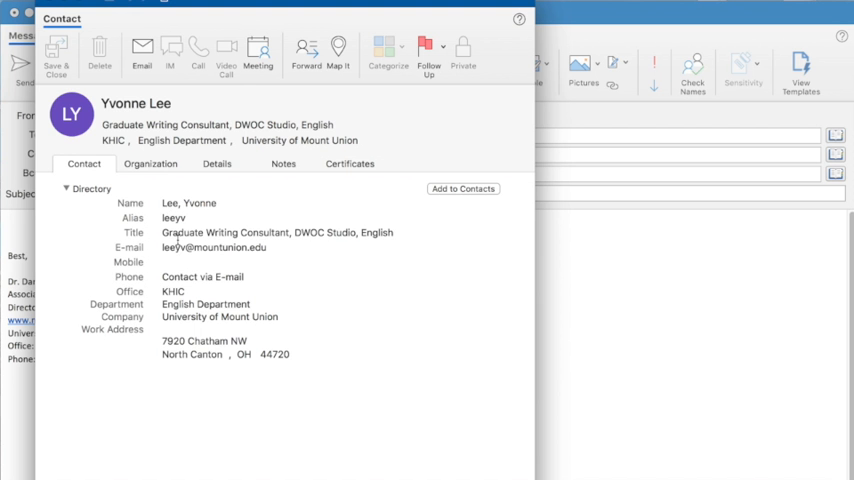
mouse_move(234, 264)
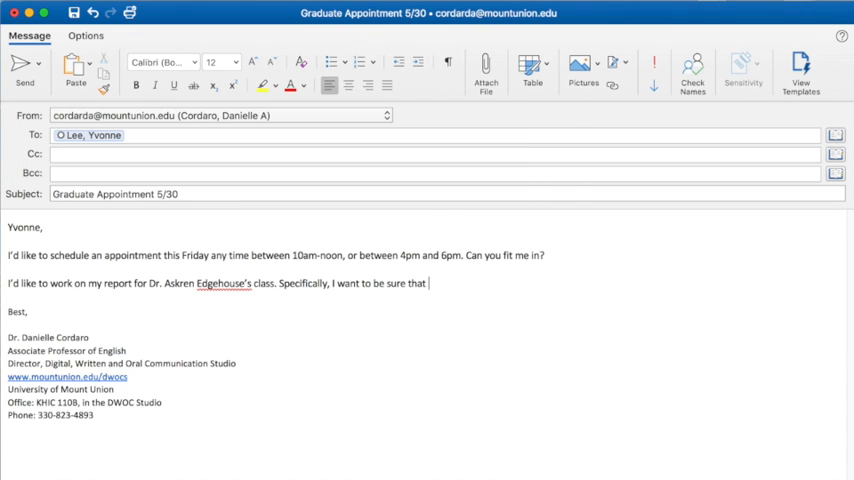
text(the way I'm had)
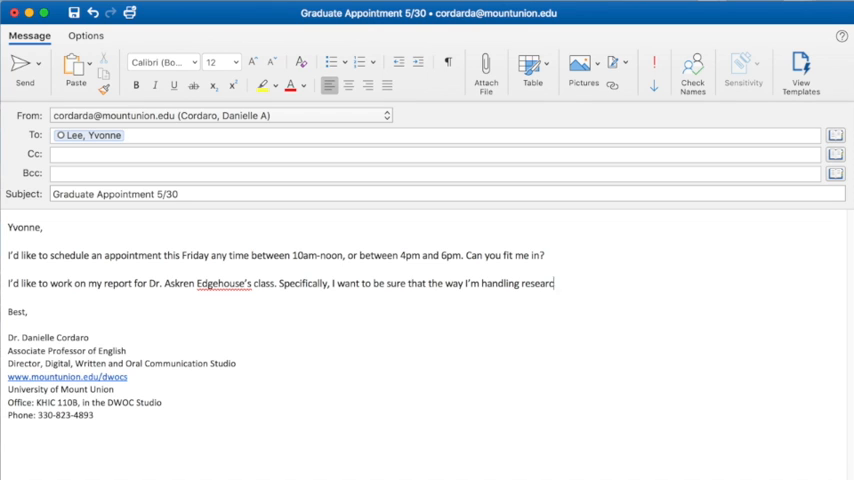
text(is appropriate)
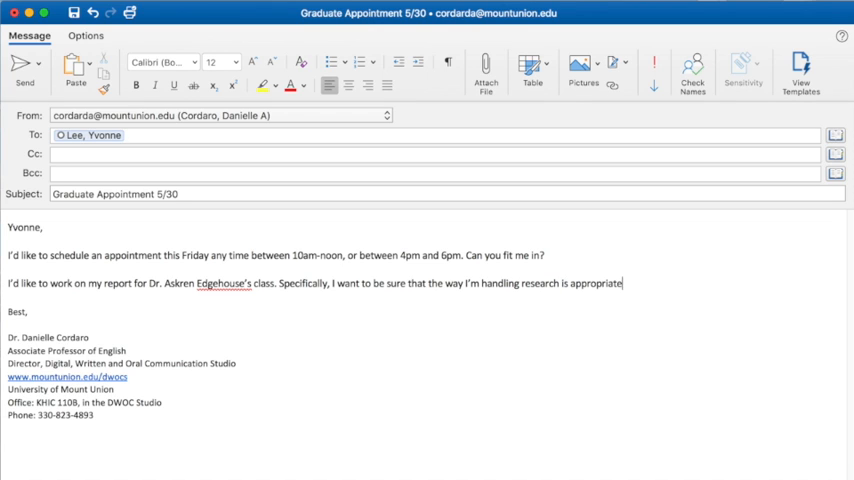
text(to a gra)
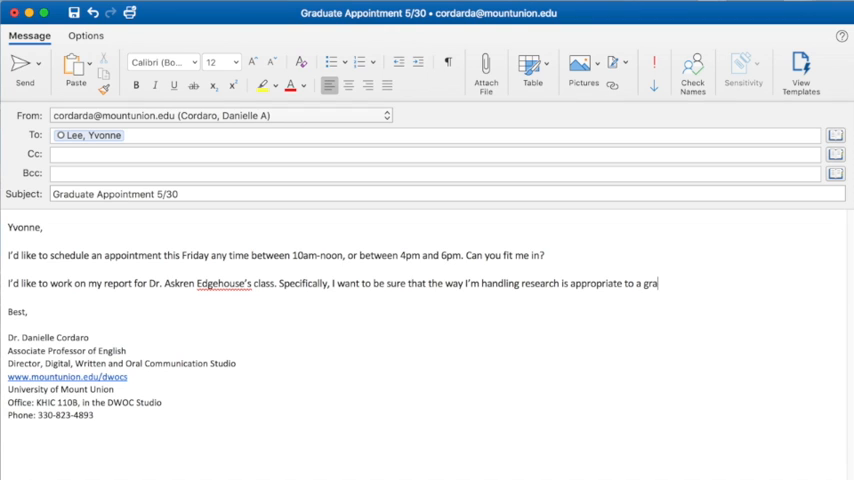
text(duate level clas)
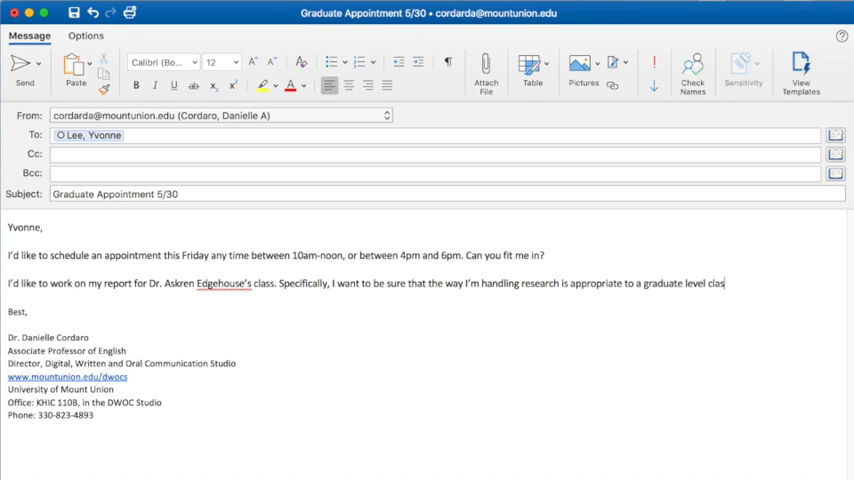
text(I ho)
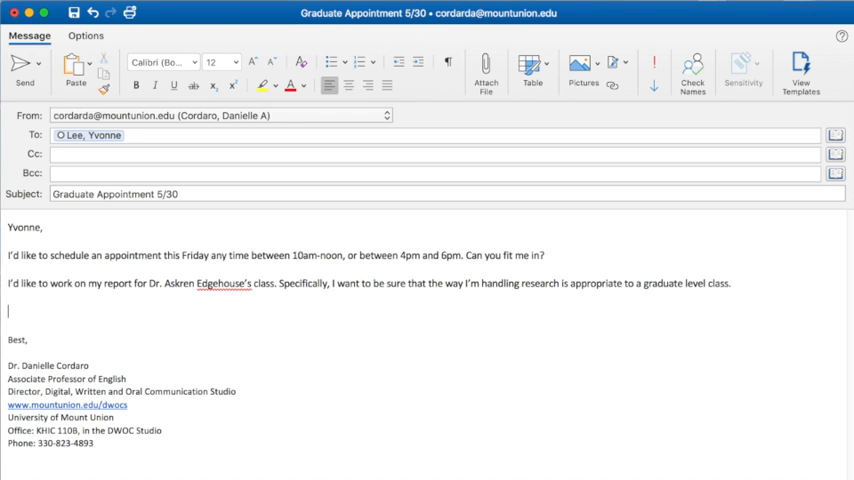
text(I hope you can c)
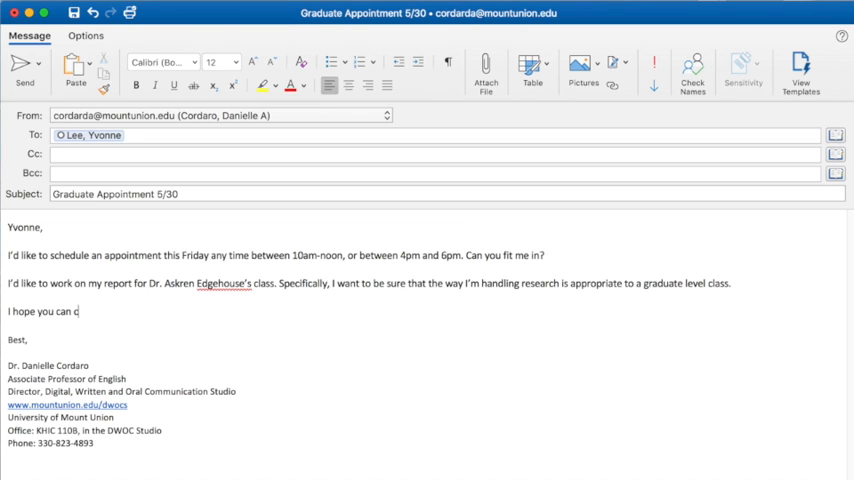
text(help!)
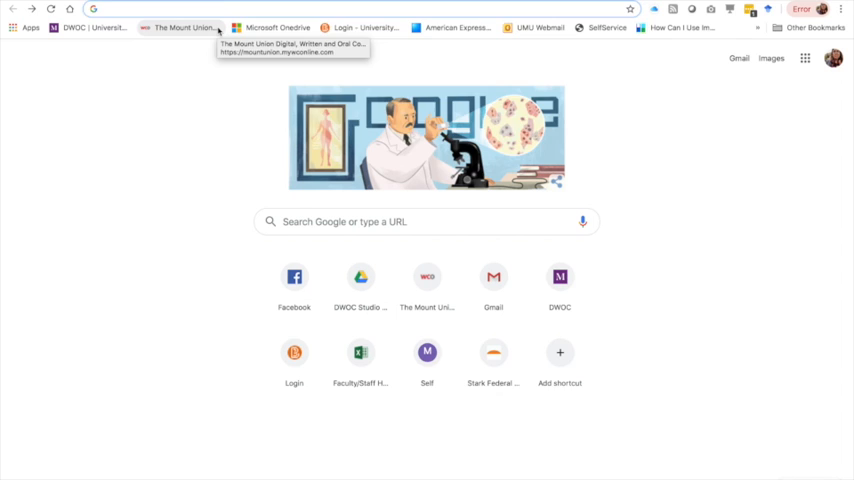
- Go to mountunion.mywconline.com and log in to the Summer 2019 schedule
text(mountunion.mywconline.com)
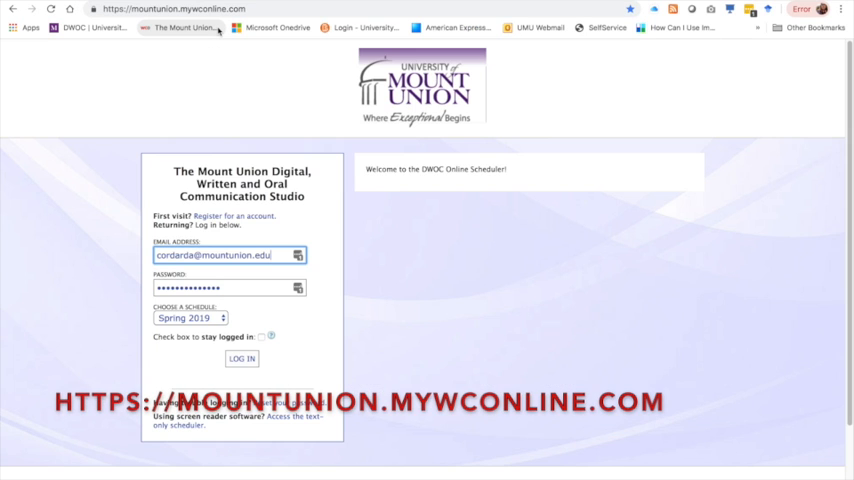
click(190, 316)
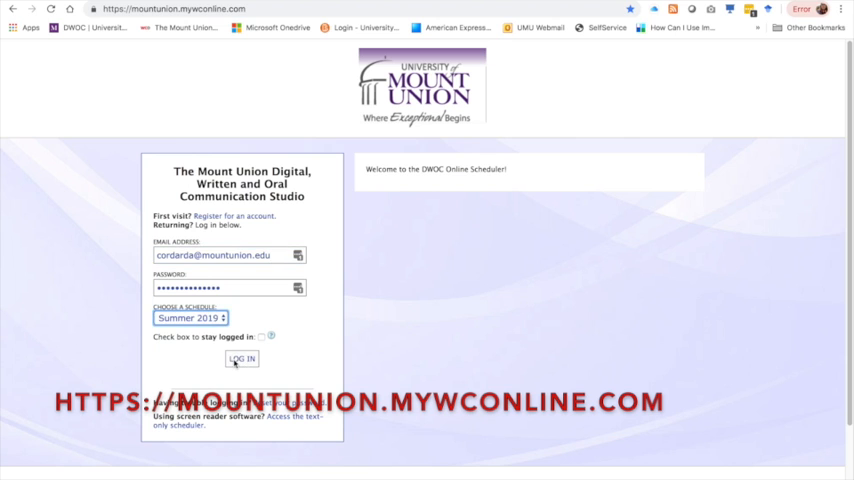
click(240, 360)
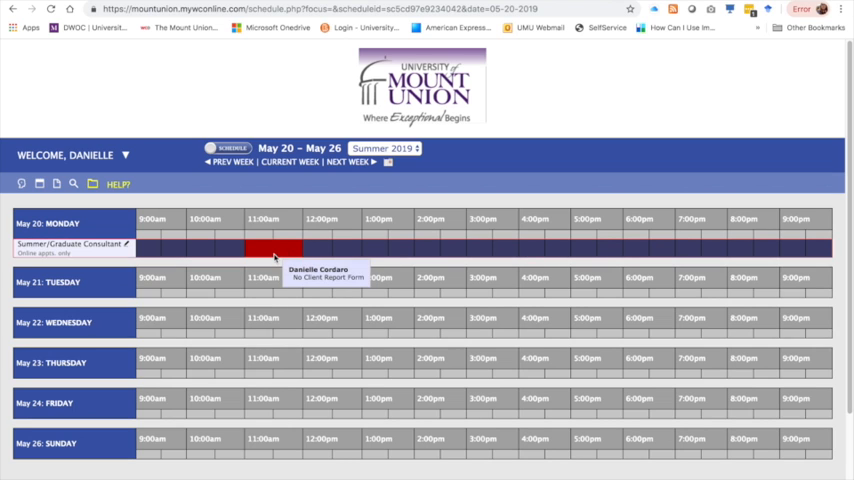
- Select the booked Monday appointment block to start its online consultation
click(276, 248)
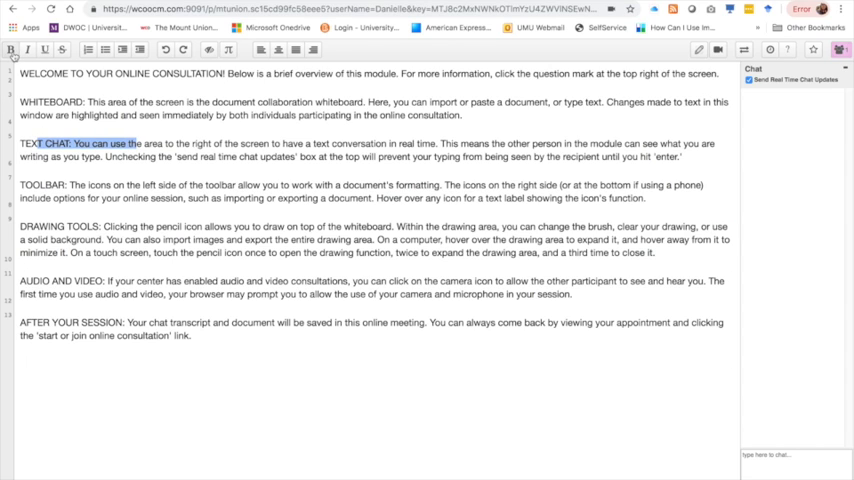
- Use the toolbar help icon to reach the WCOnline manual on synchronous online meetings
click(62, 48)
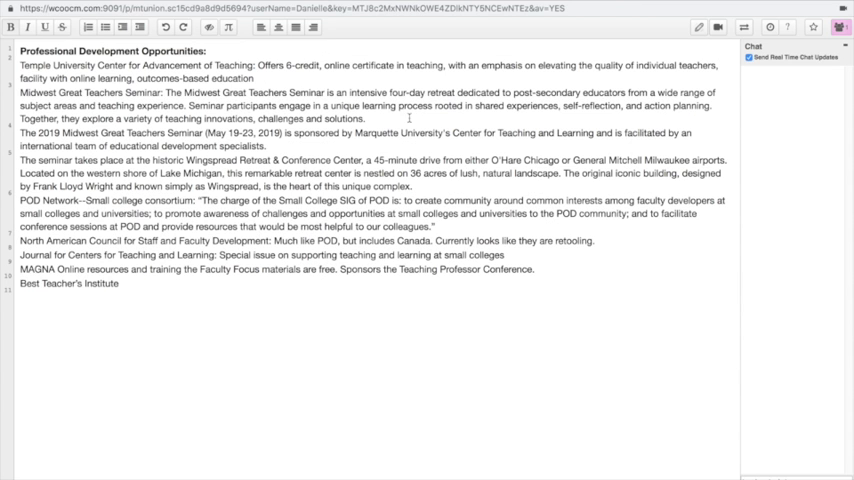
mouse_move(784, 50)
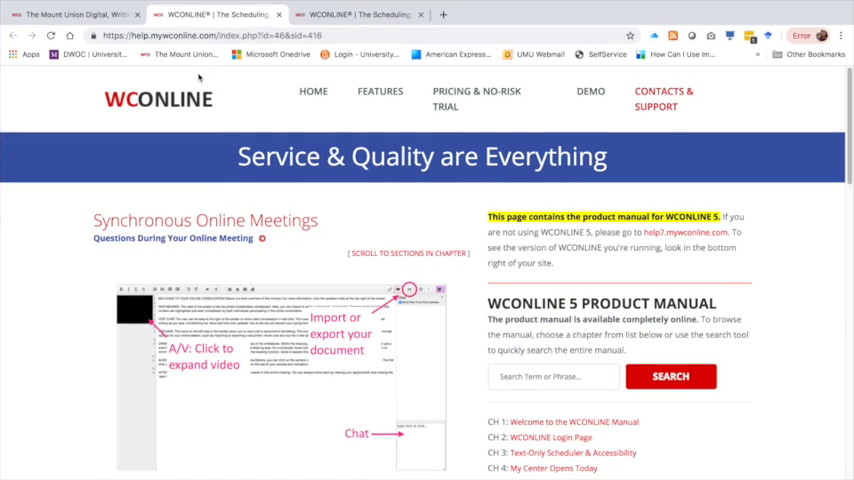
- Scroll down through the manual's synchronous online meetings section
scroll(down, 3)
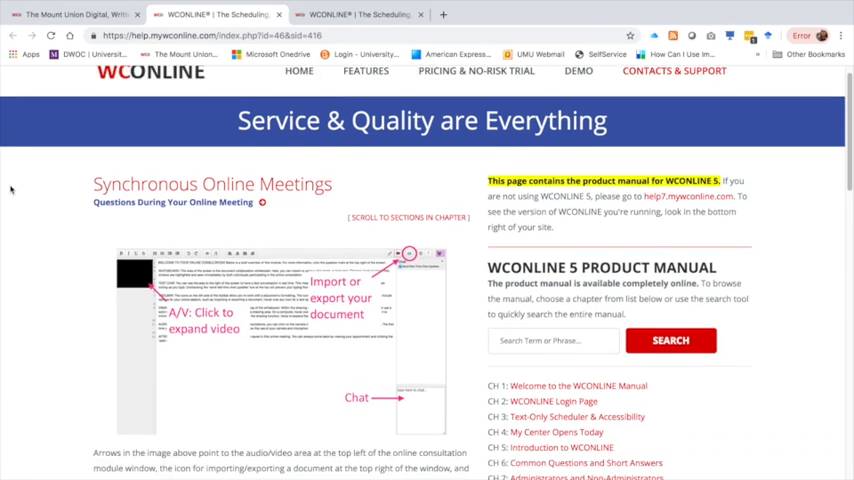
scroll(down, 3)
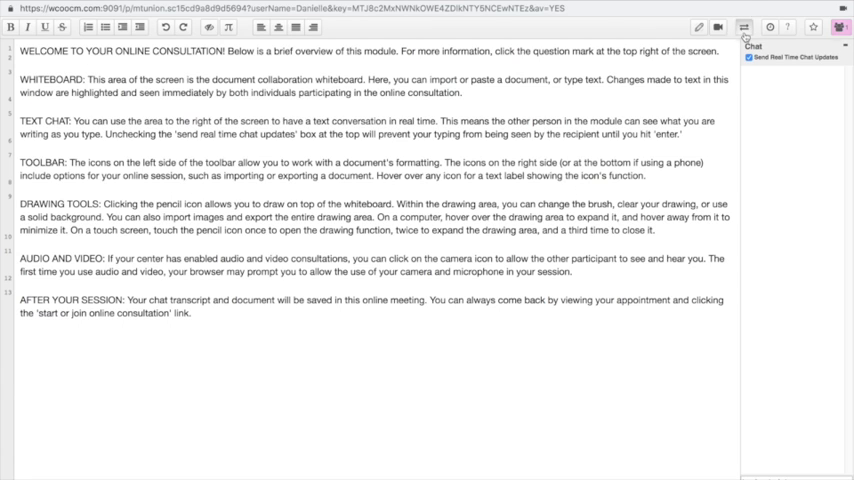
- Import a file into the shared pad via Import/Export, accepting the overwrite warning
click(744, 28)
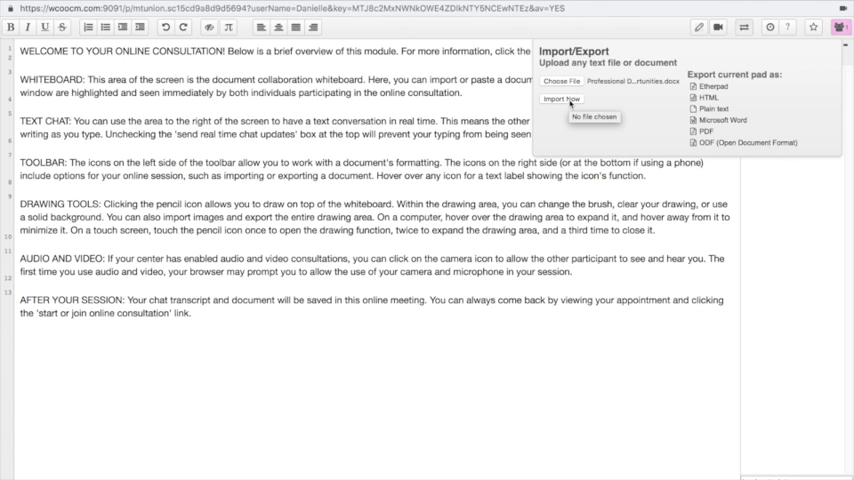
click(560, 100)
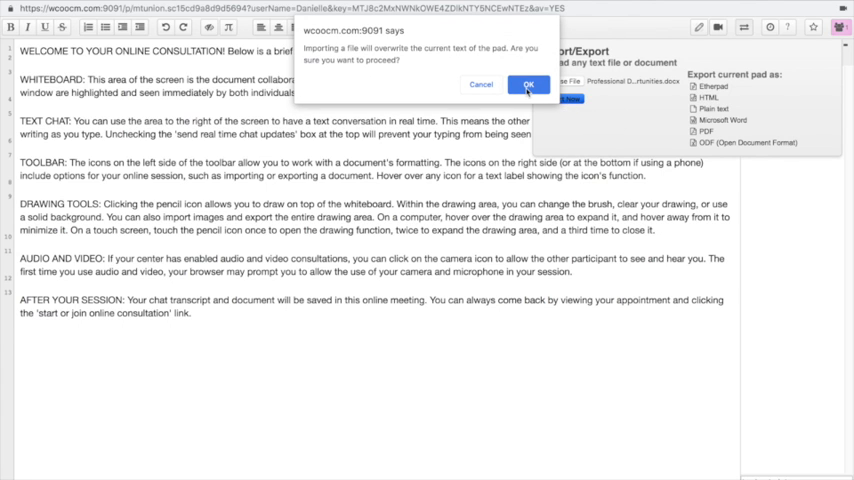
click(528, 84)
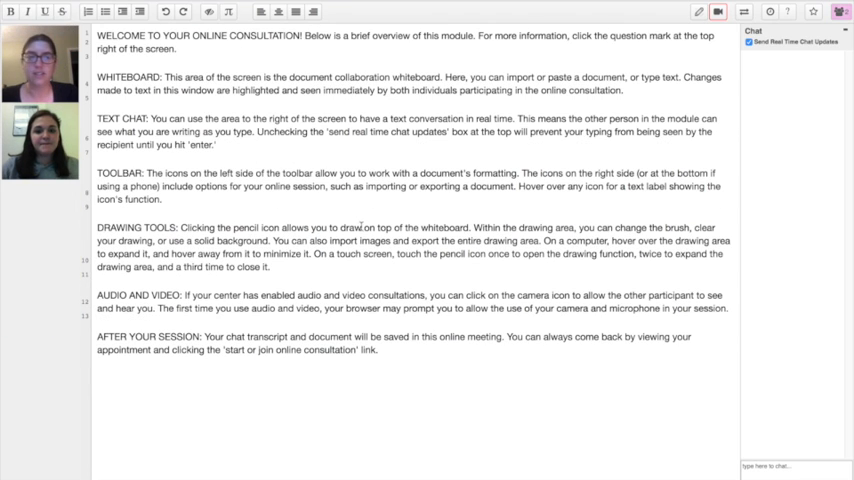
- Send a chat message to the other participant starting 'you're having troub…'
click(796, 464)
text(in case)
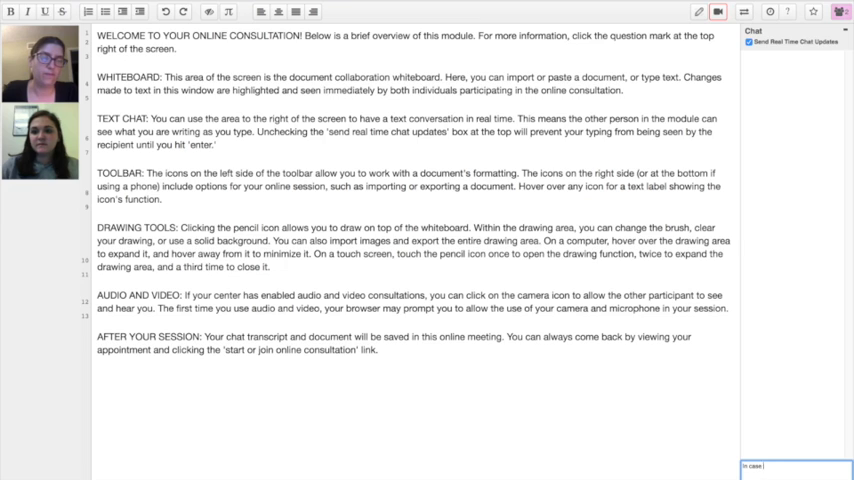
text(you're having troub)
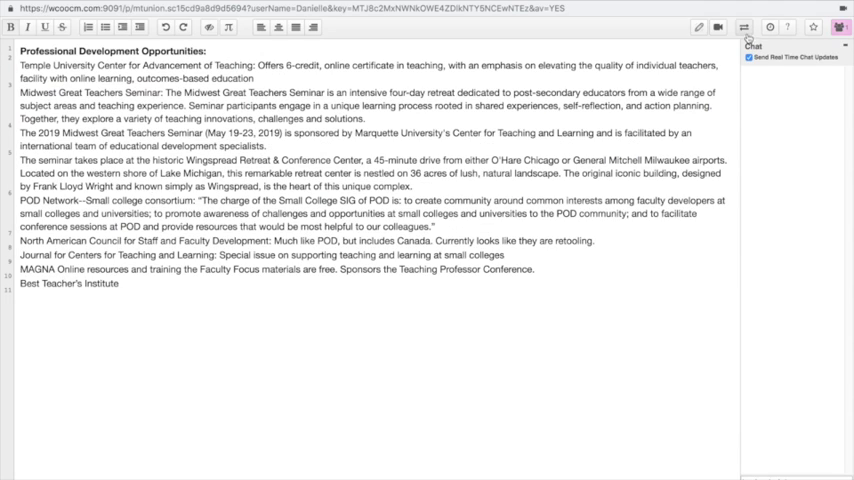
- Export the current pad as a Microsoft Word document and review it in Word
click(744, 28)
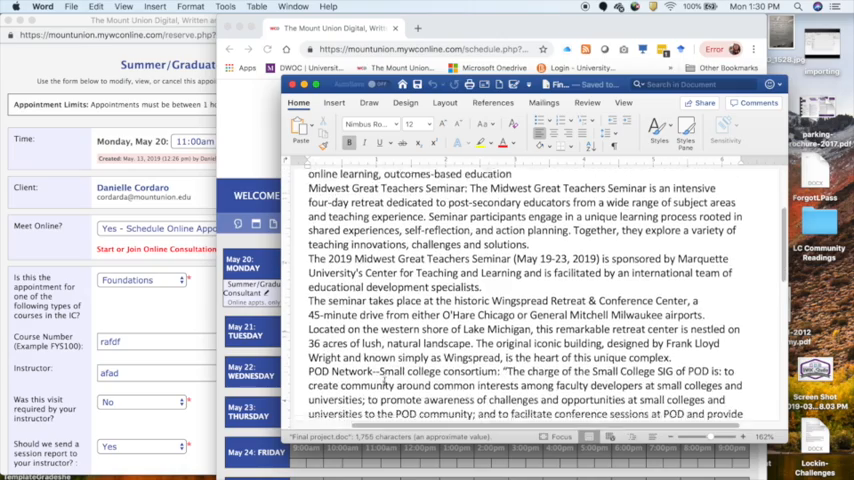
scroll(down, 3)
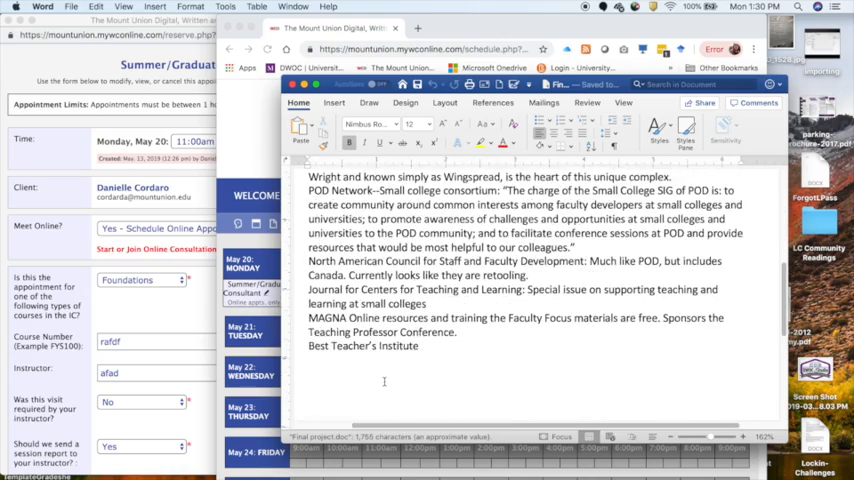